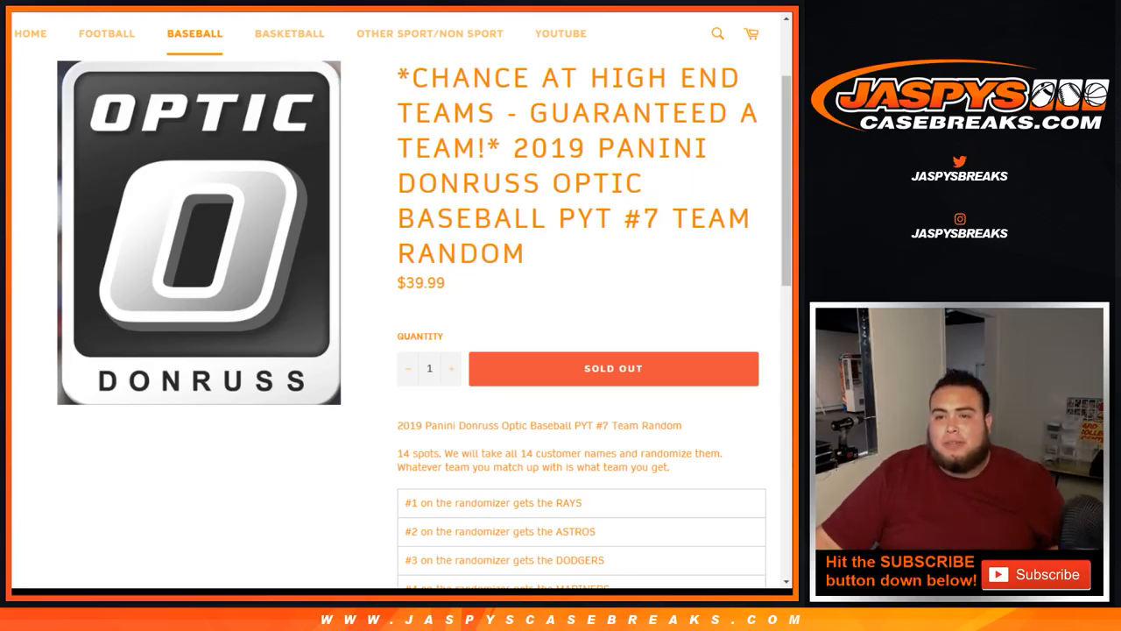
Highlight the listing's rule that all 14 customer names get randomized
scroll(down, 3)
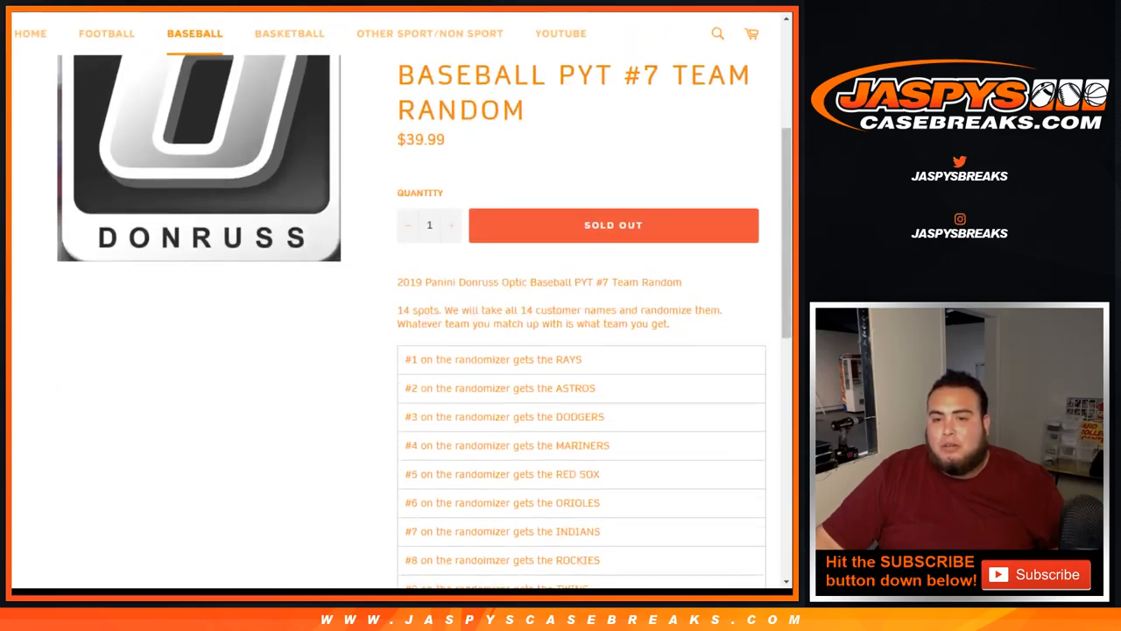
drag(397, 309, 665, 309)
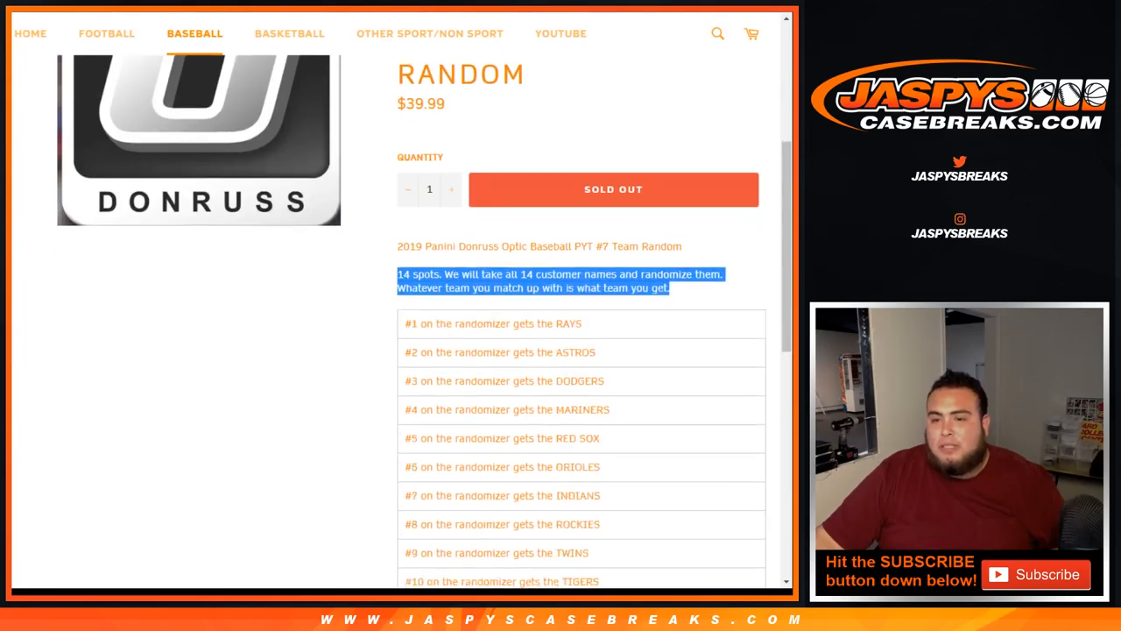
scroll(down, 3)
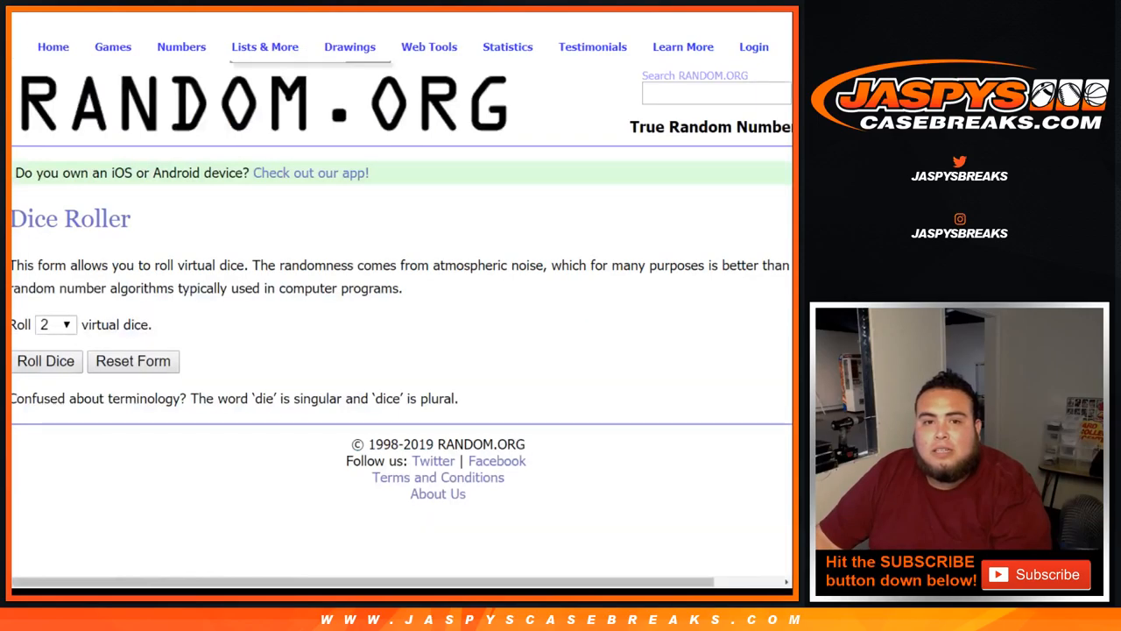
Switch to RANDOM.ORG's List Randomizer for the 14 customer names
click(44, 361)
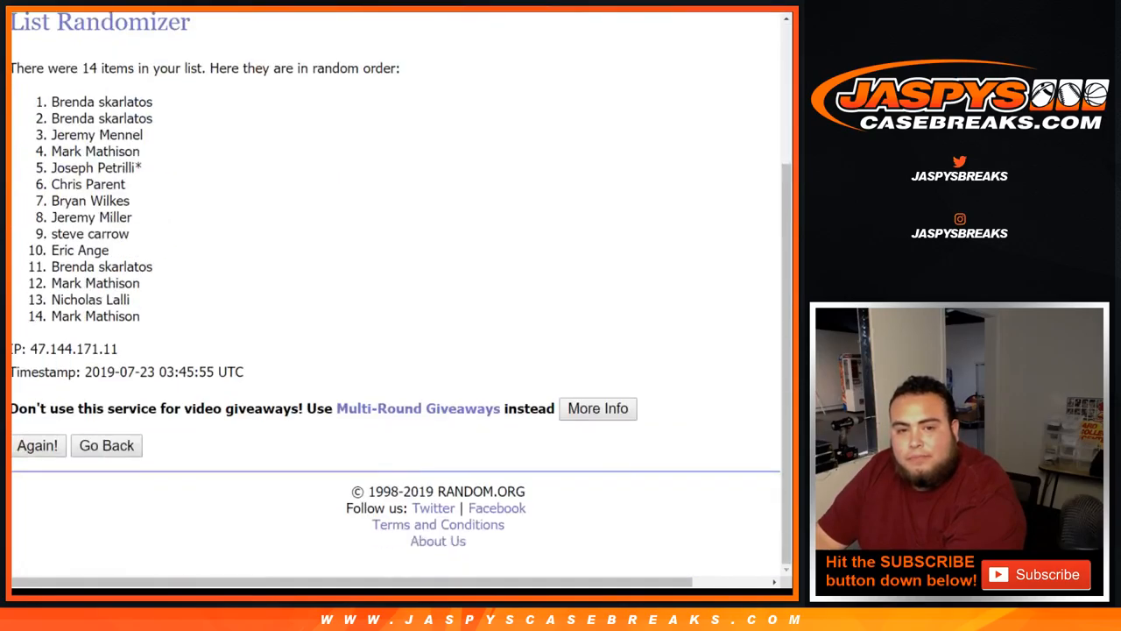
Reshuffle the 14 names until randomized 9 times and select the final list to copy
click(38, 445)
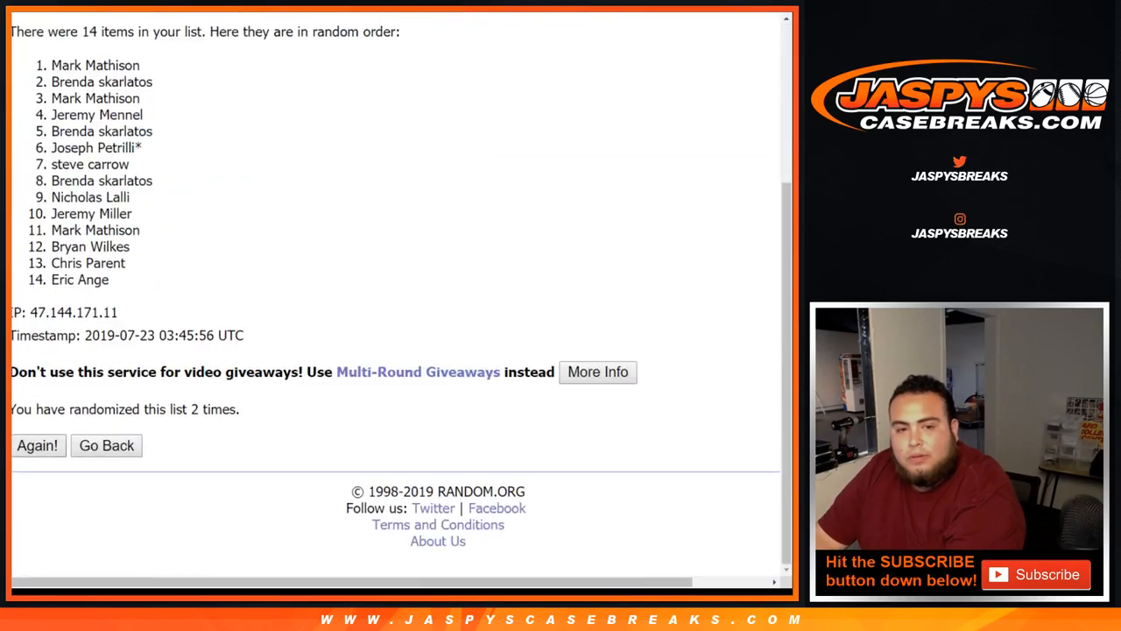
click(38, 445)
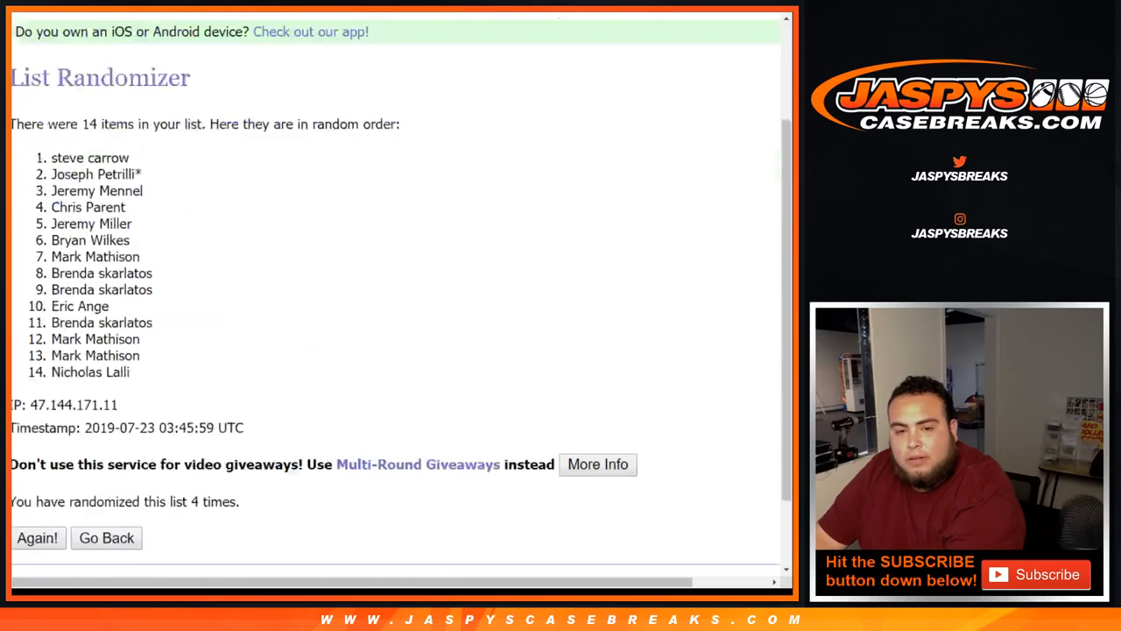
click(37, 536)
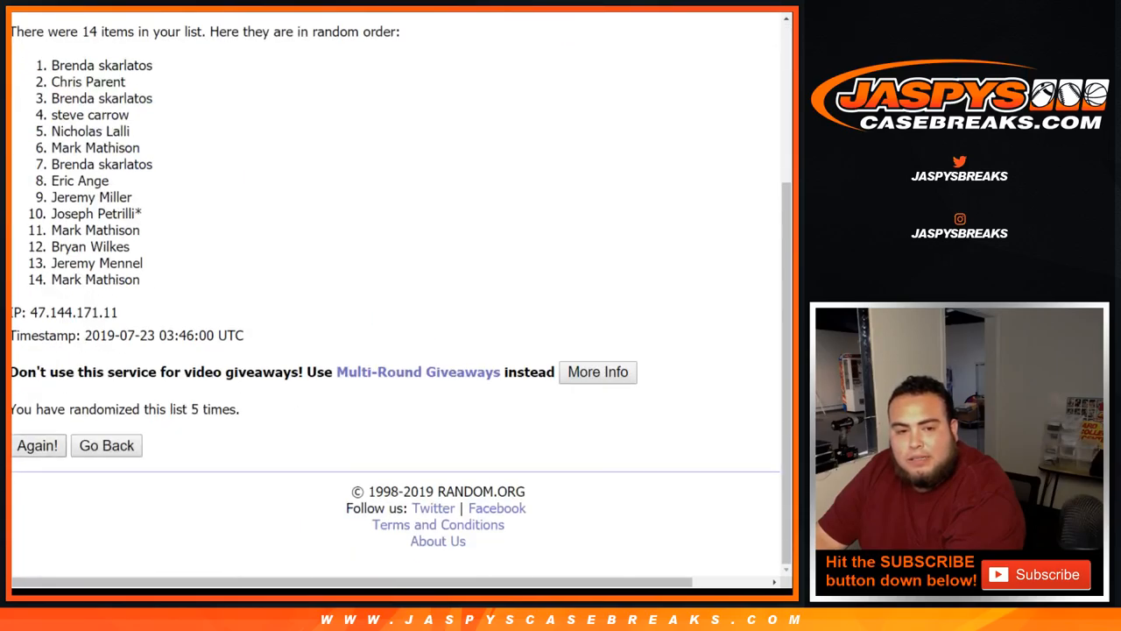
click(37, 445)
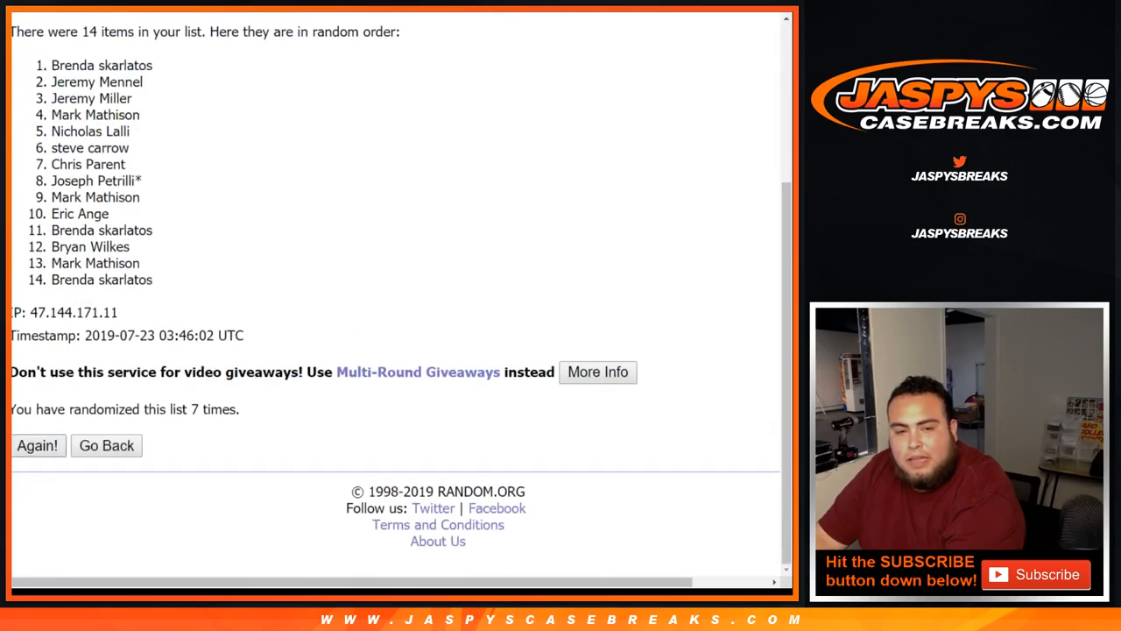
click(37, 445)
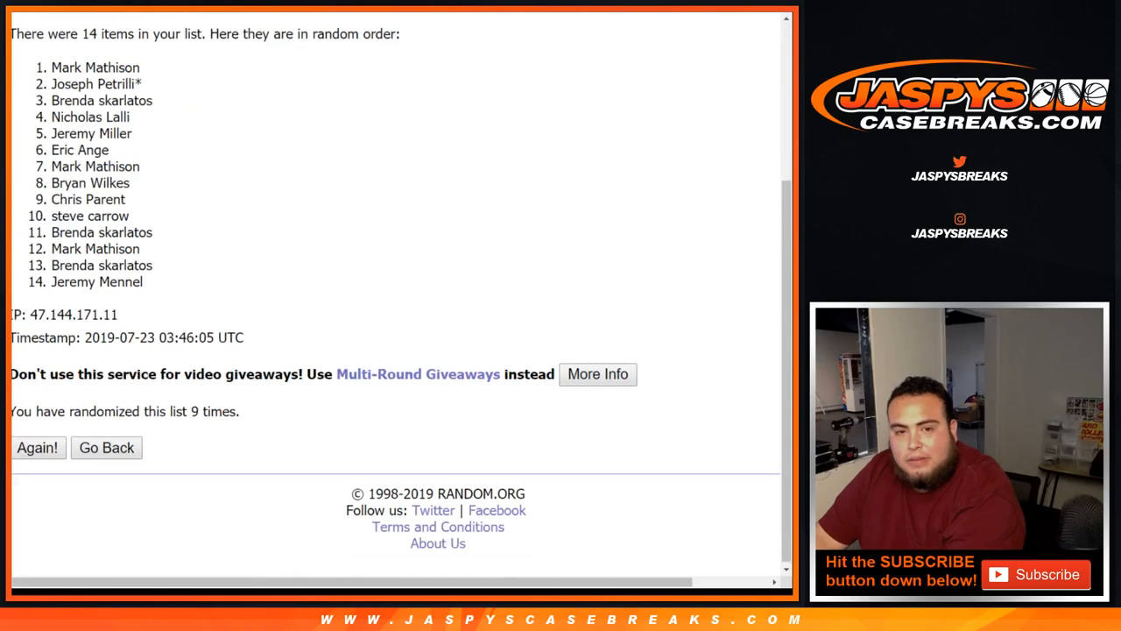
double_click(213, 409)
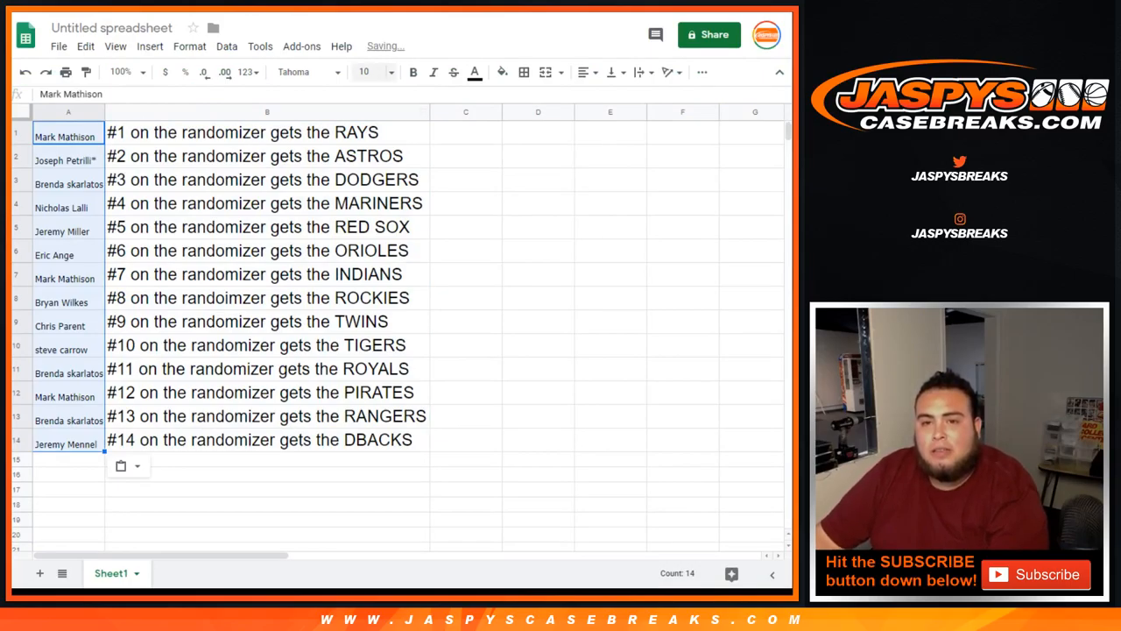
Set the pasted names to font size 18 to match the team column
click(387, 72)
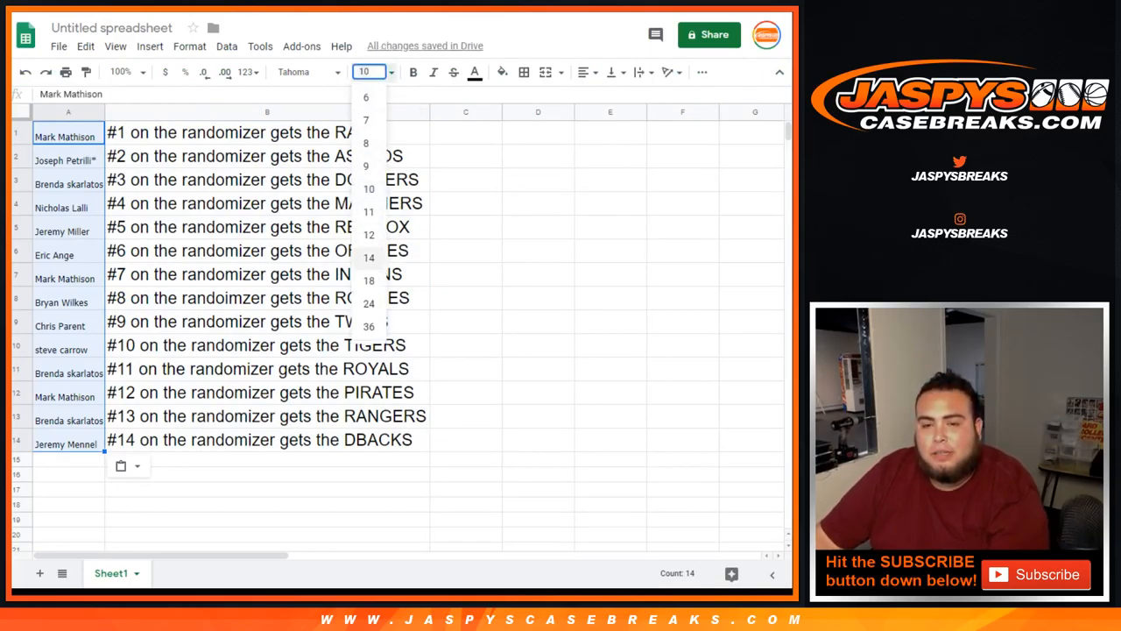
click(368, 280)
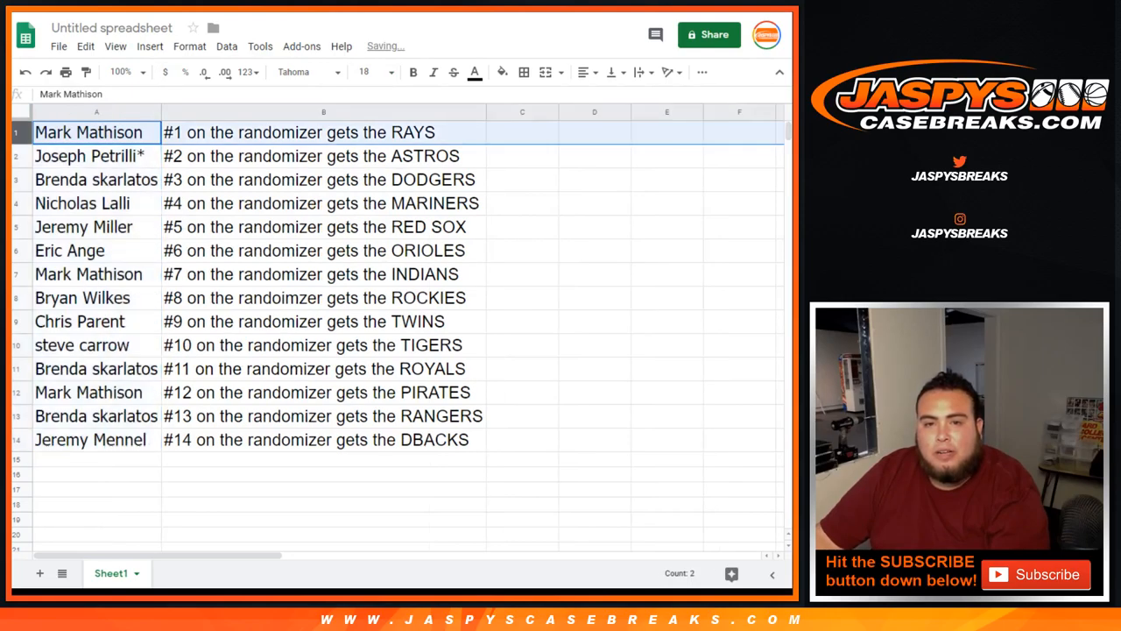
Read through each row's name–team pairing (Astros, Dodgers, Mariners, Rockies, Tigers, Royals...)
click(88, 156)
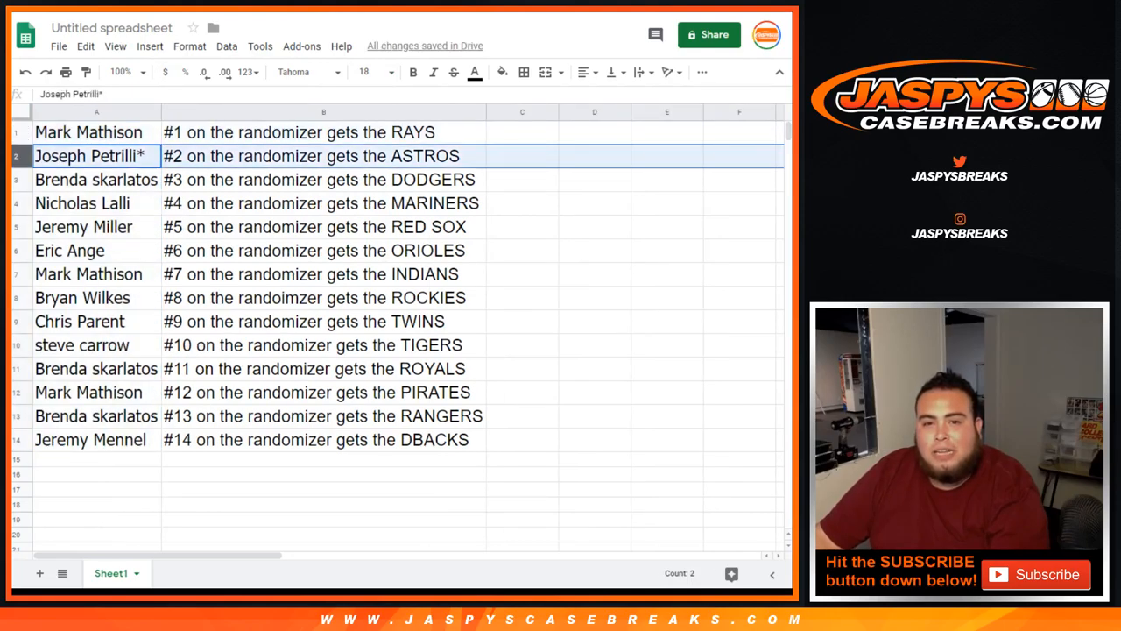
click(96, 180)
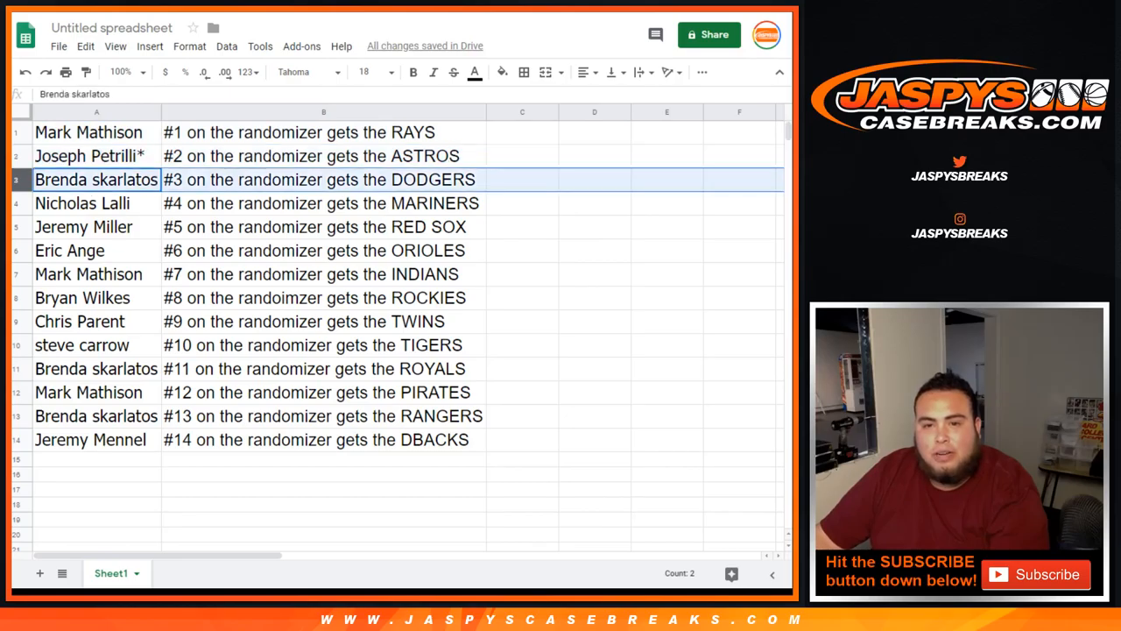
click(82, 203)
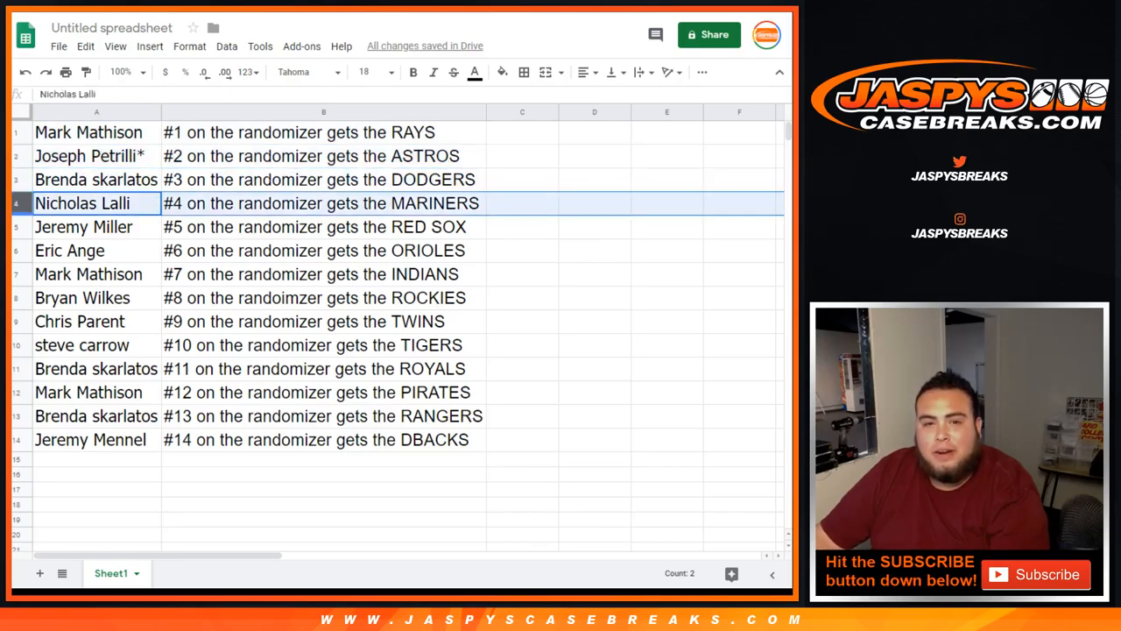
click(83, 227)
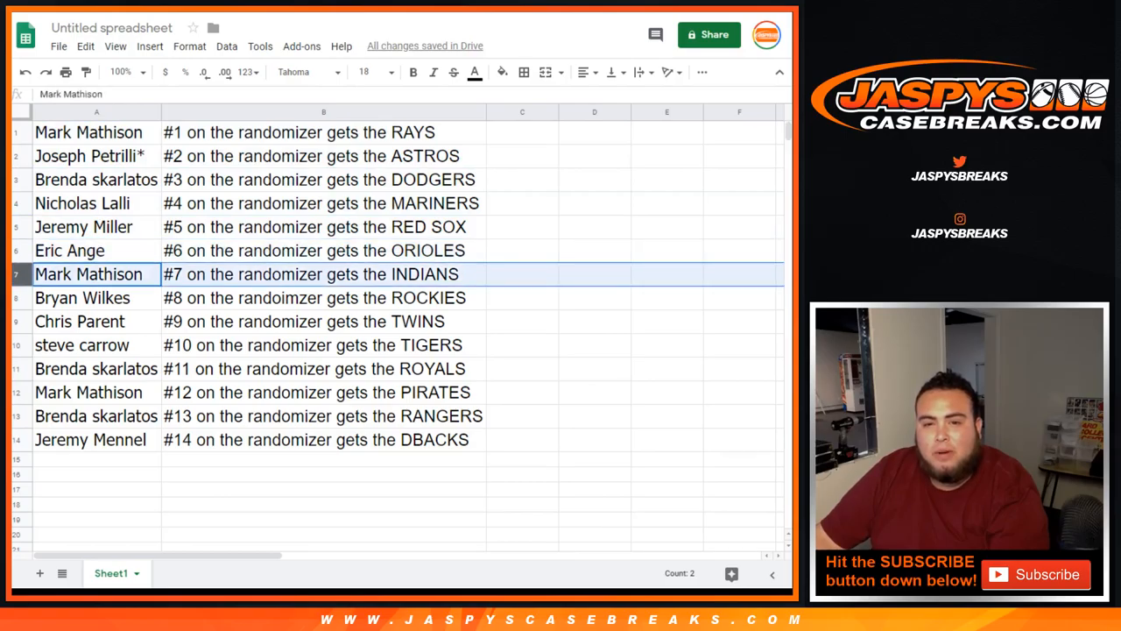
click(84, 298)
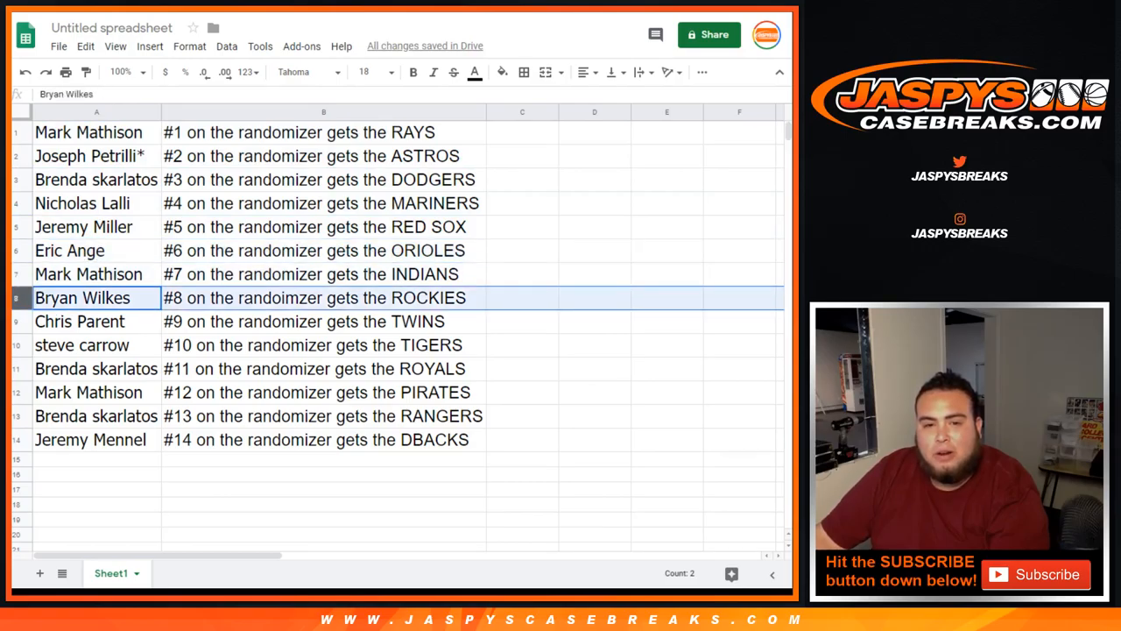
click(82, 345)
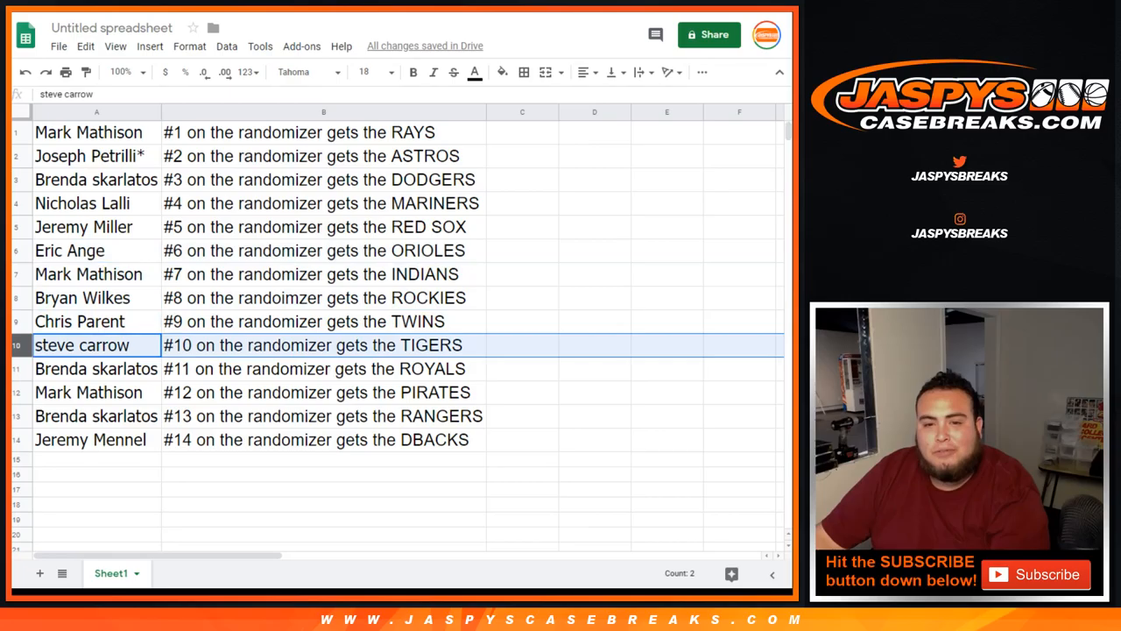
click(96, 368)
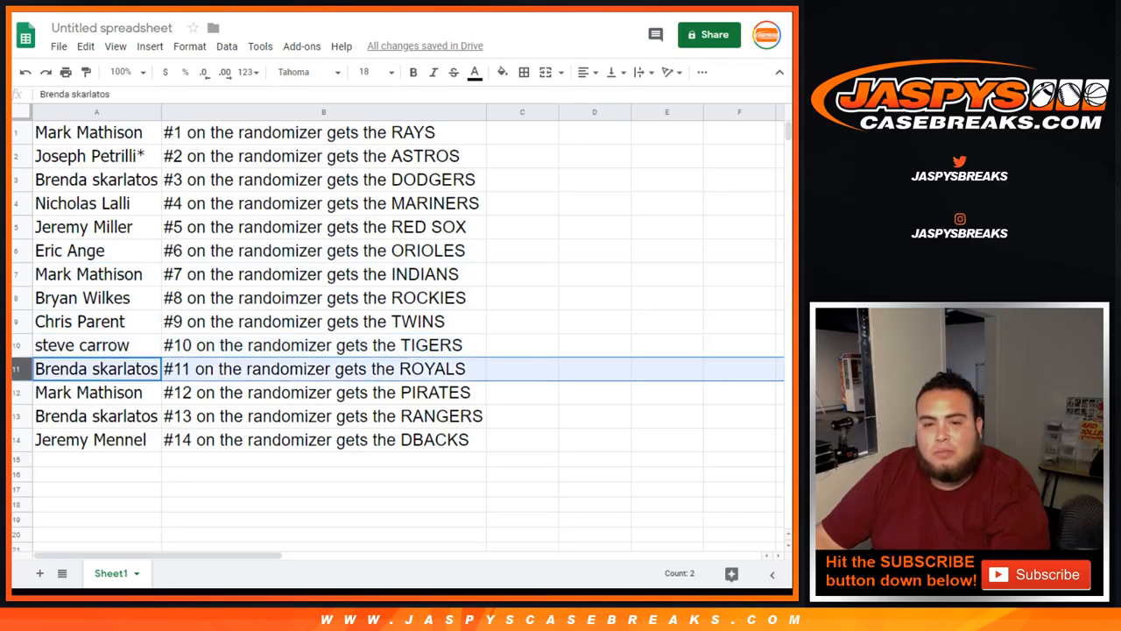
click(91, 439)
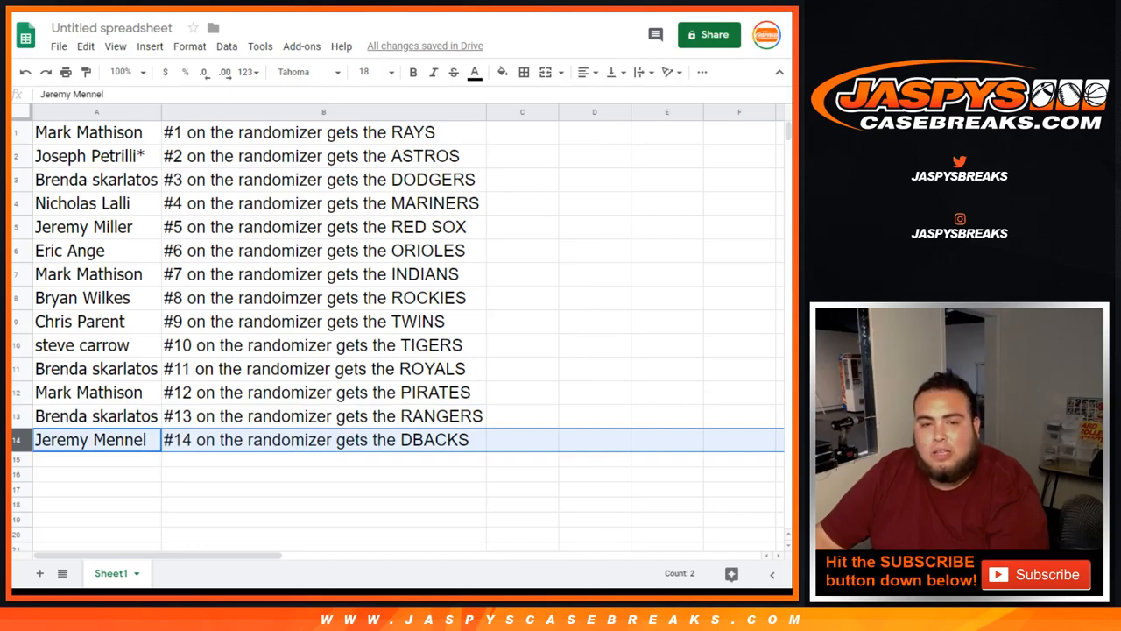
Apply All borders to the A1:B14 names-and-teams table
click(97, 132)
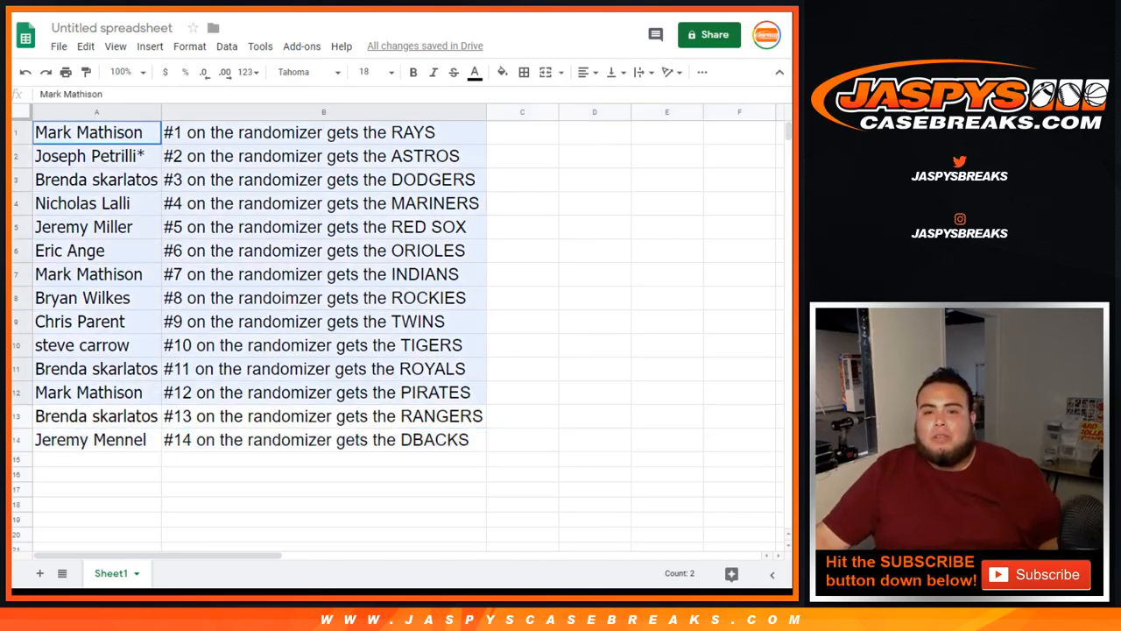
click(523, 72)
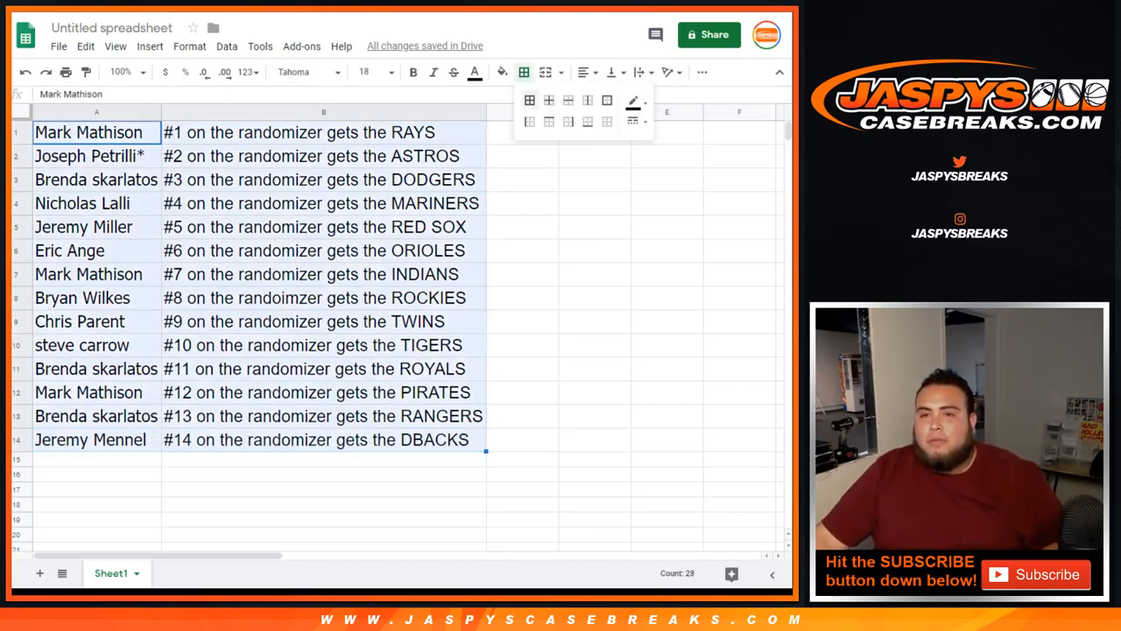
click(529, 99)
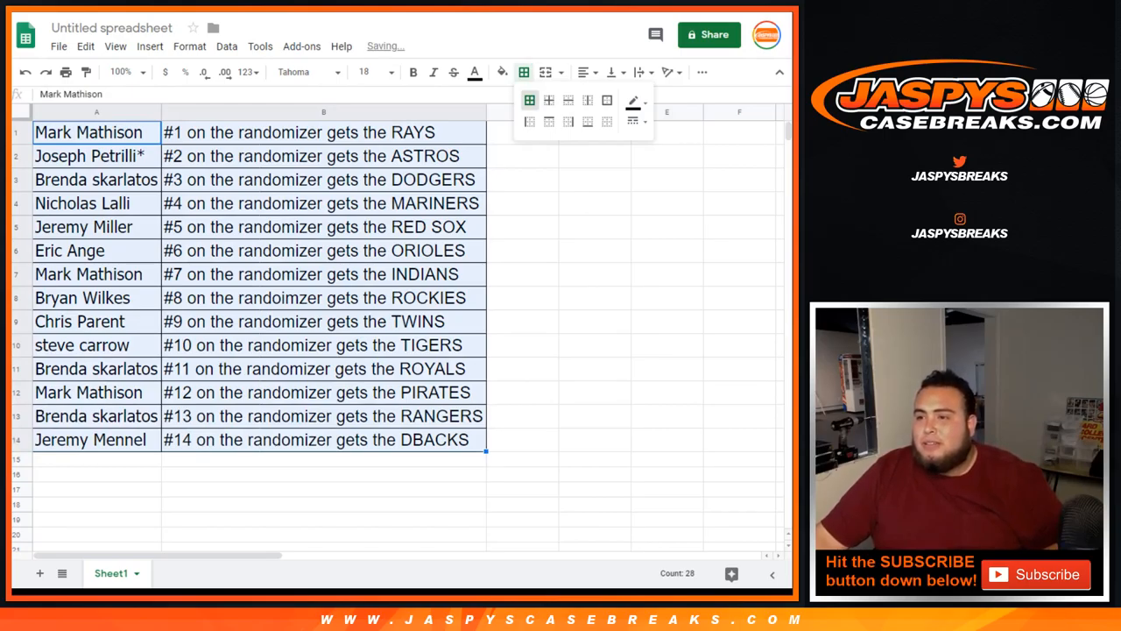